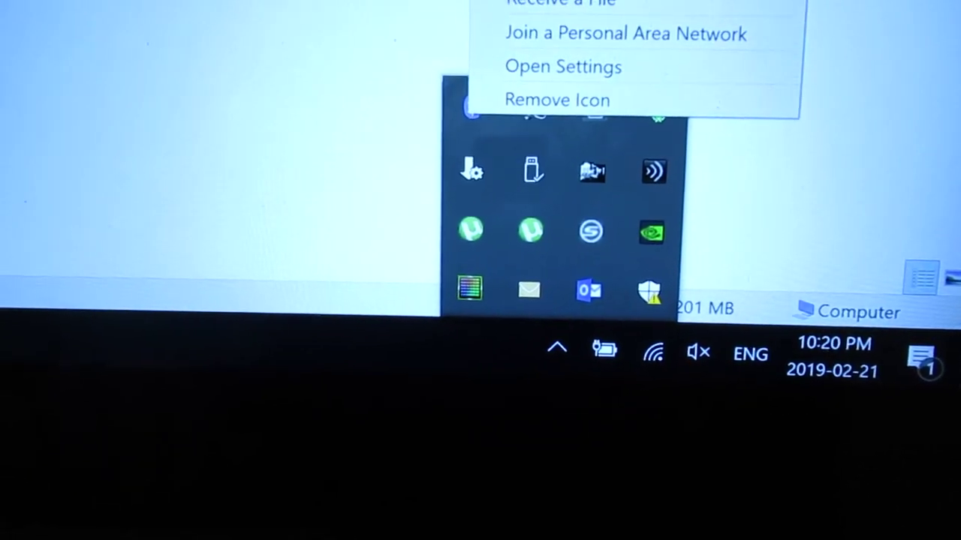
Open Bluetooth & other devices settings from the Bluetooth tray icon, showing the paired mouse and headset
click(561, 66)
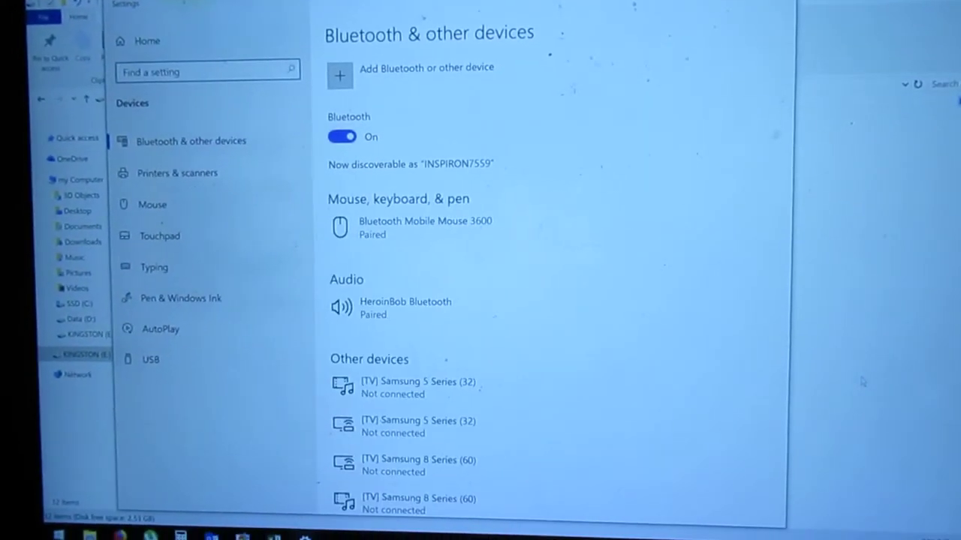